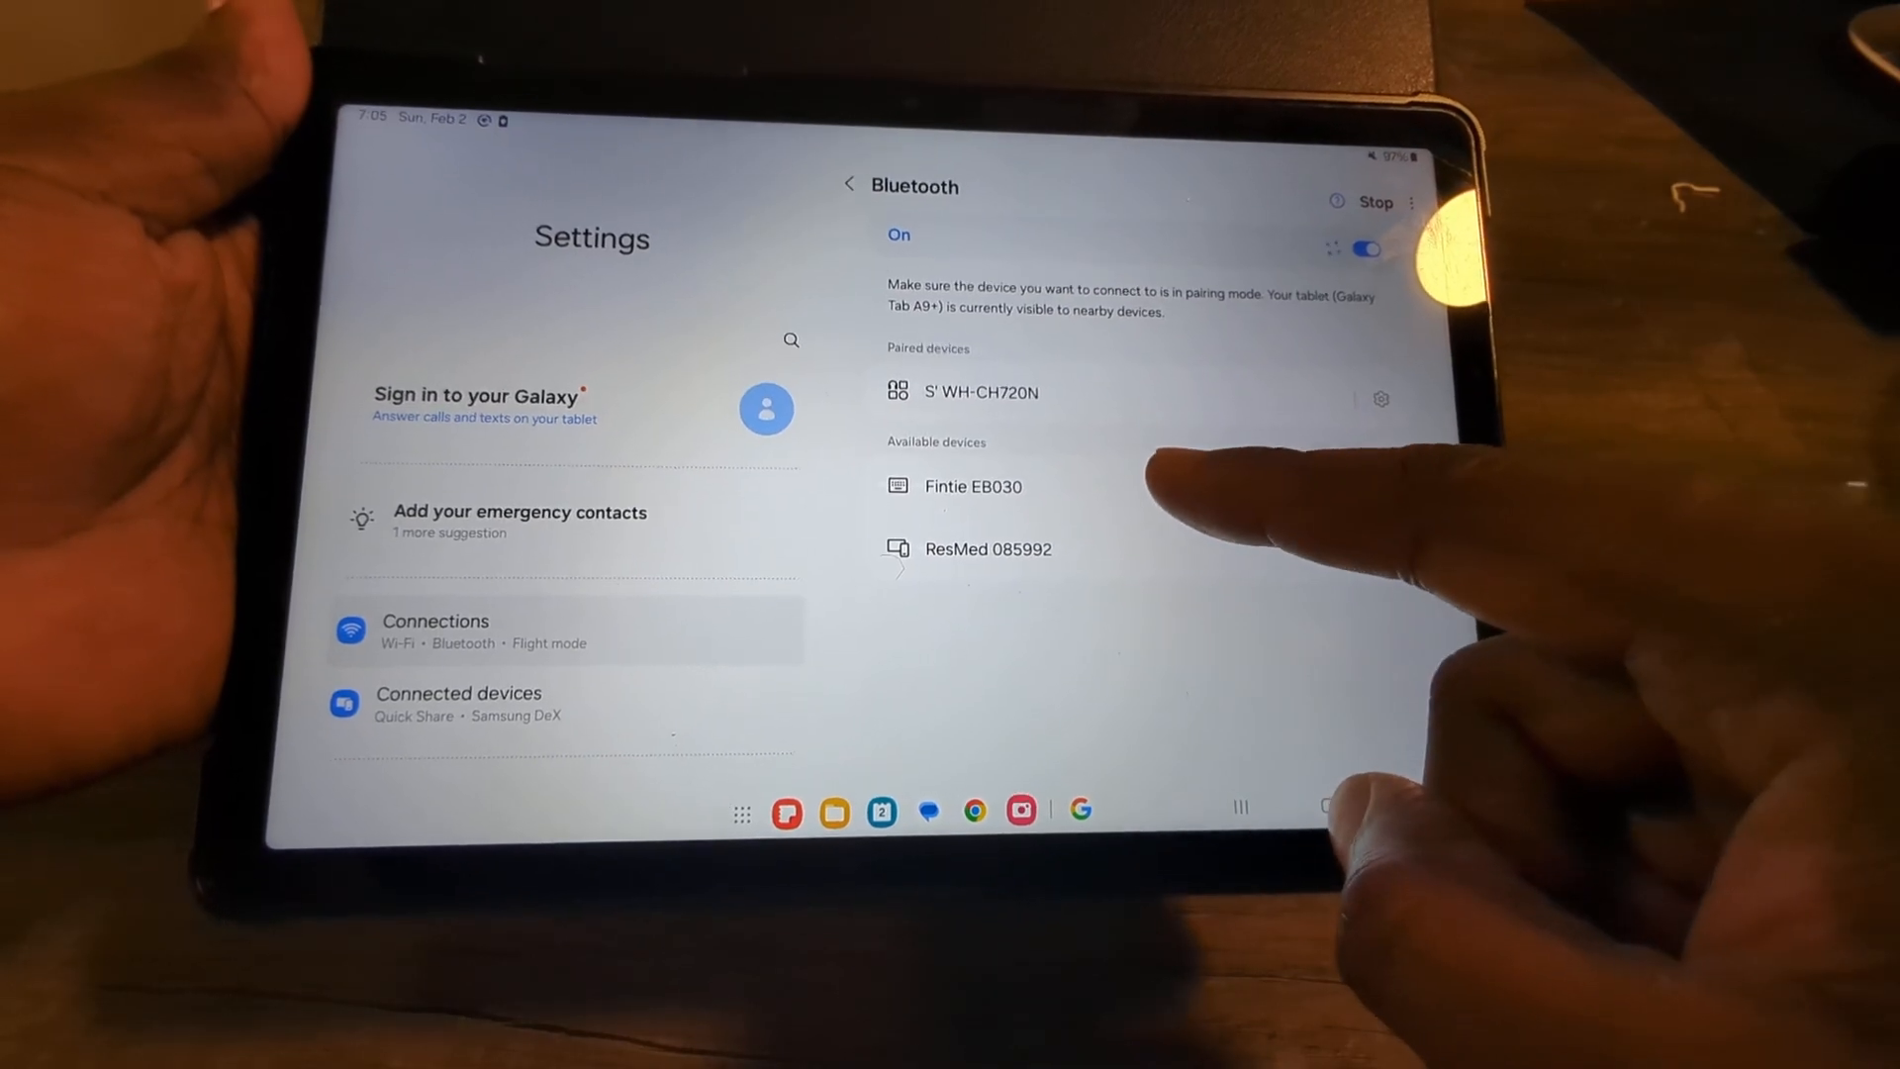
Step: Pair the Fintie EB030 keyboard by accepting its Bluetooth pairing request
{"action": "left_click", "coordinate": [973, 486]}
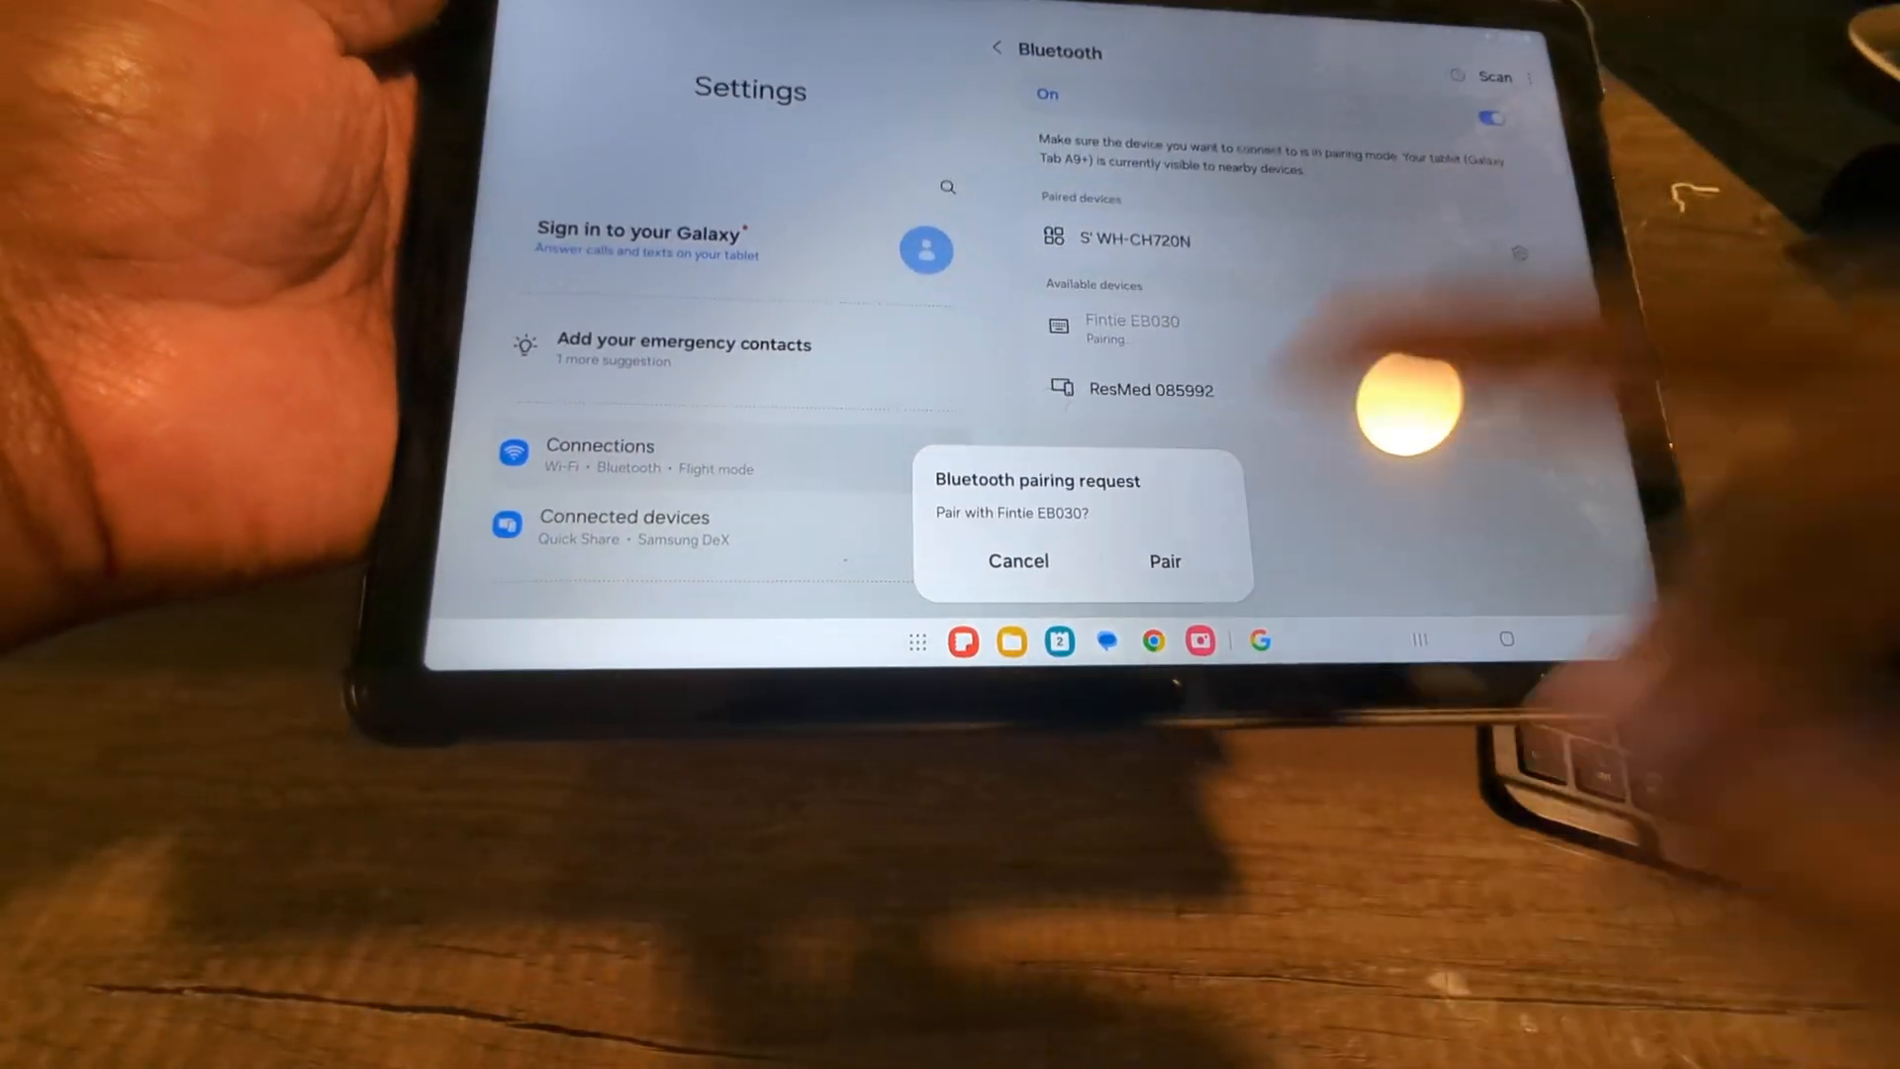
{"action": "left_click", "coordinate": [1018, 561]}
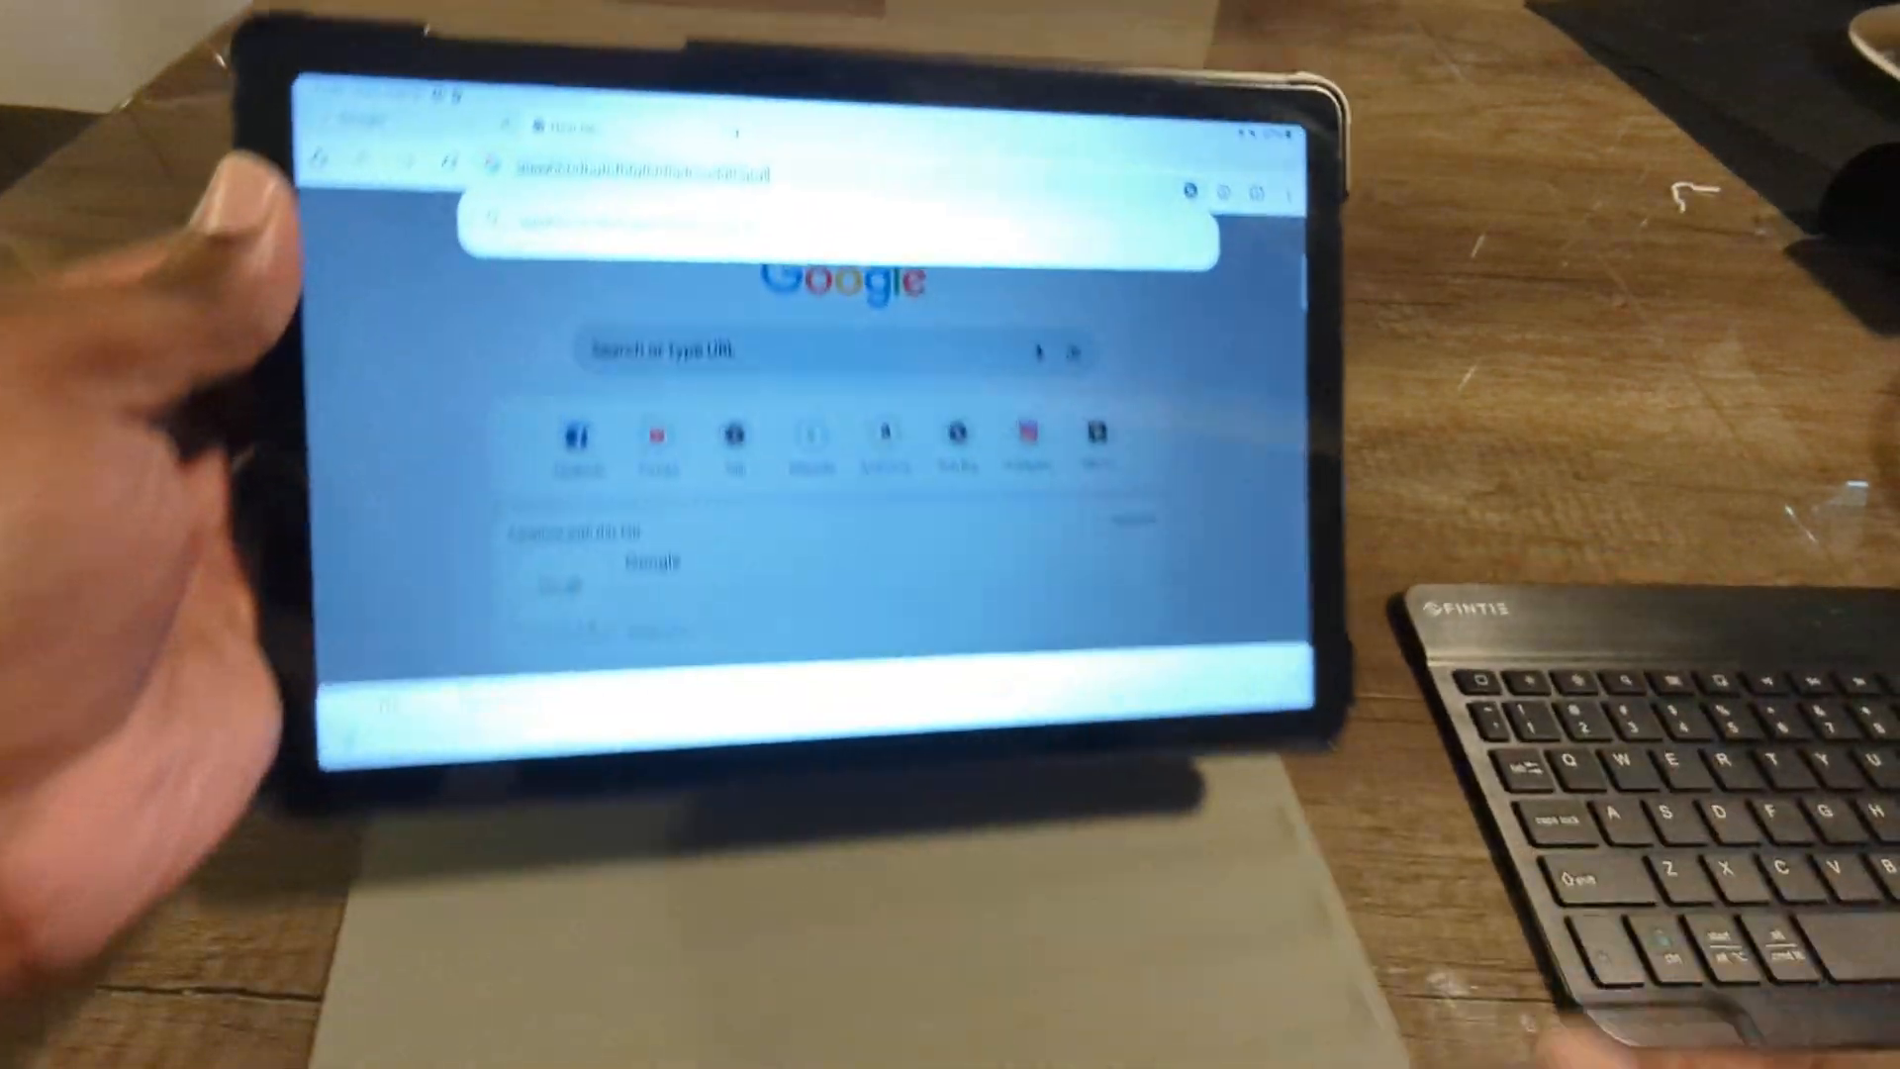
Step: Fill Chrome's address bar with random letters 'ggjjghhhdhgfhfhfgfhhfhjdhsudgfhgfgf' from the Bluetooth keyboard
{"action": "type", "text": "ggjjghhhdhgfhfhfgfhhfhjdhsudgfhgfgf"}
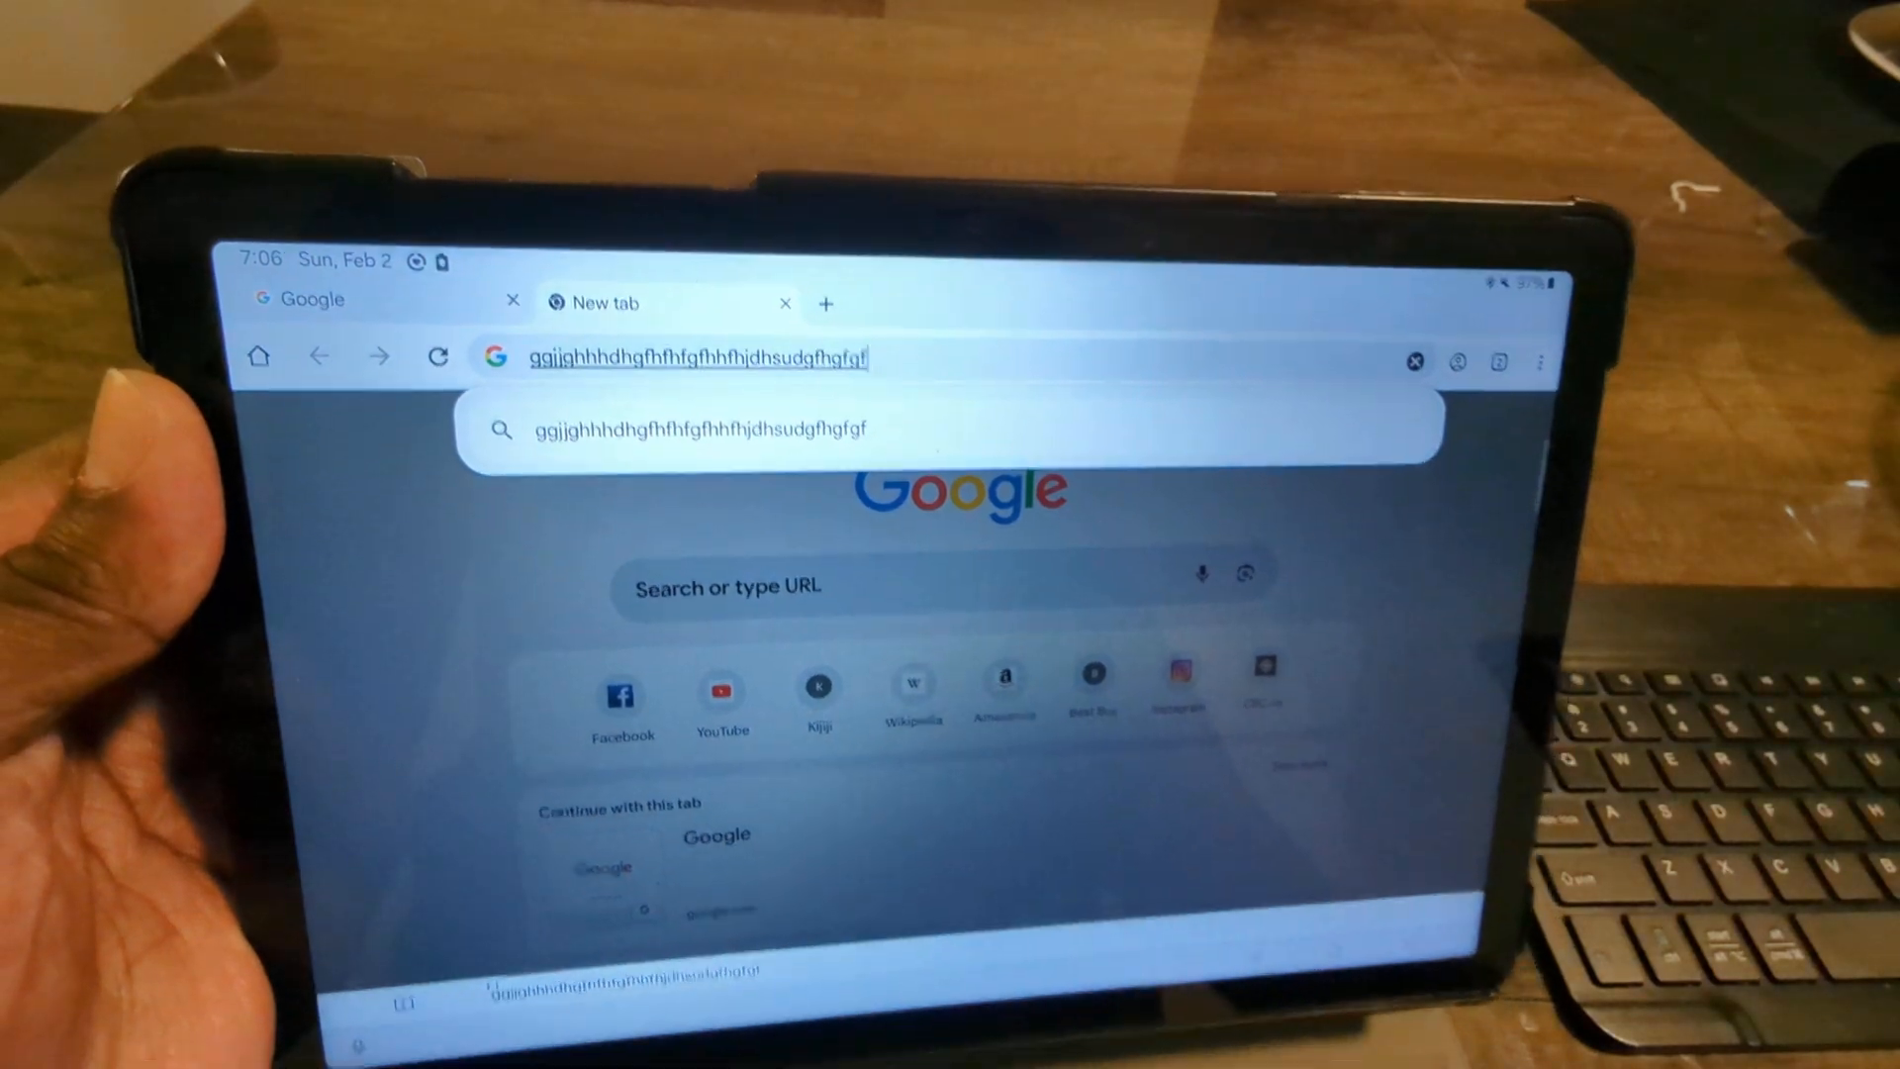